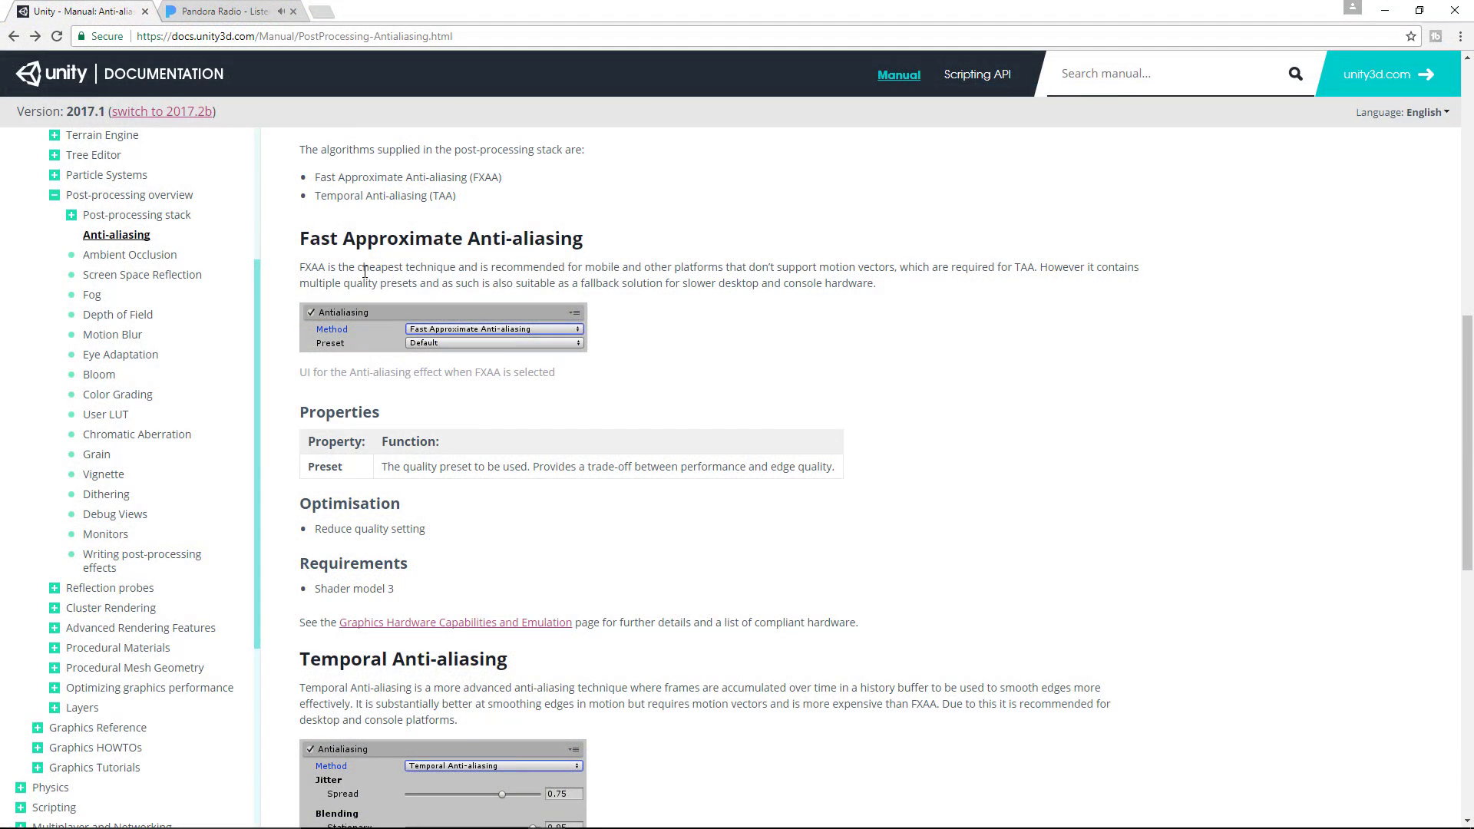
pyautogui.moveTo(460, 542)
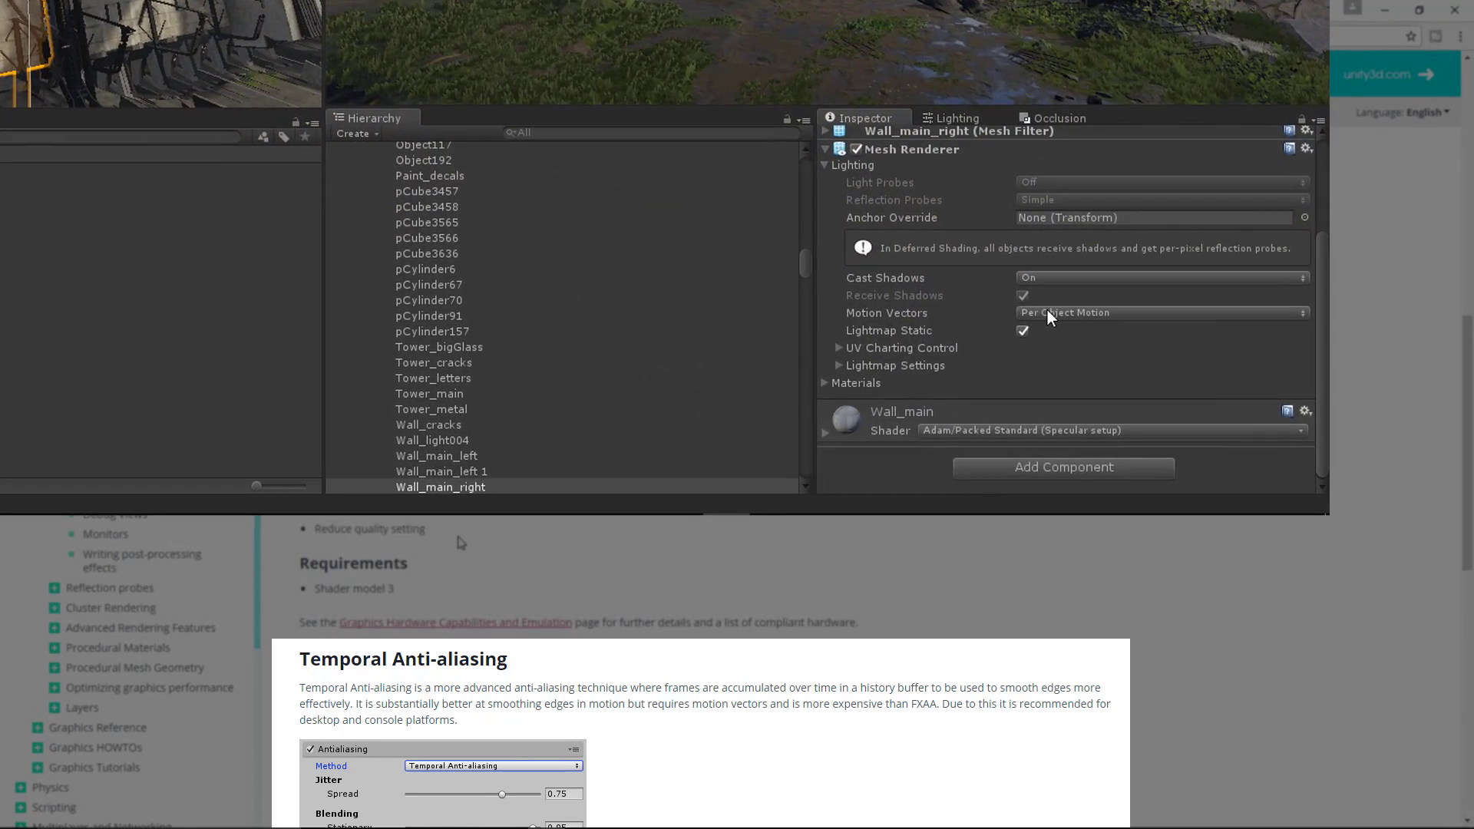
# Raise the temporal anti-aliasing Jitter Spread to its maximum of 1.
pyautogui.click(1160, 312)
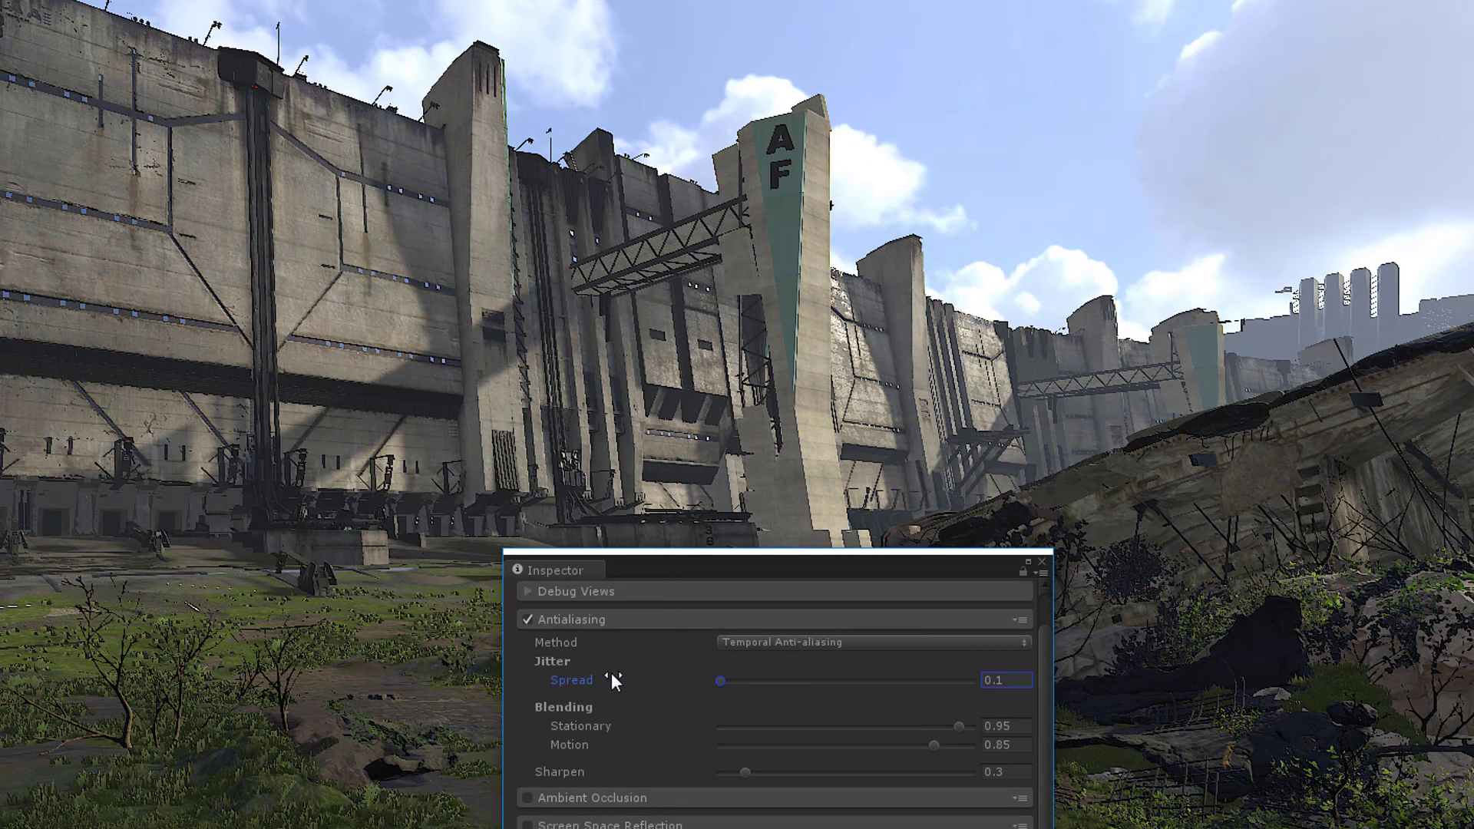
pyautogui.moveTo(721, 681); pyautogui.dragTo(823, 680)
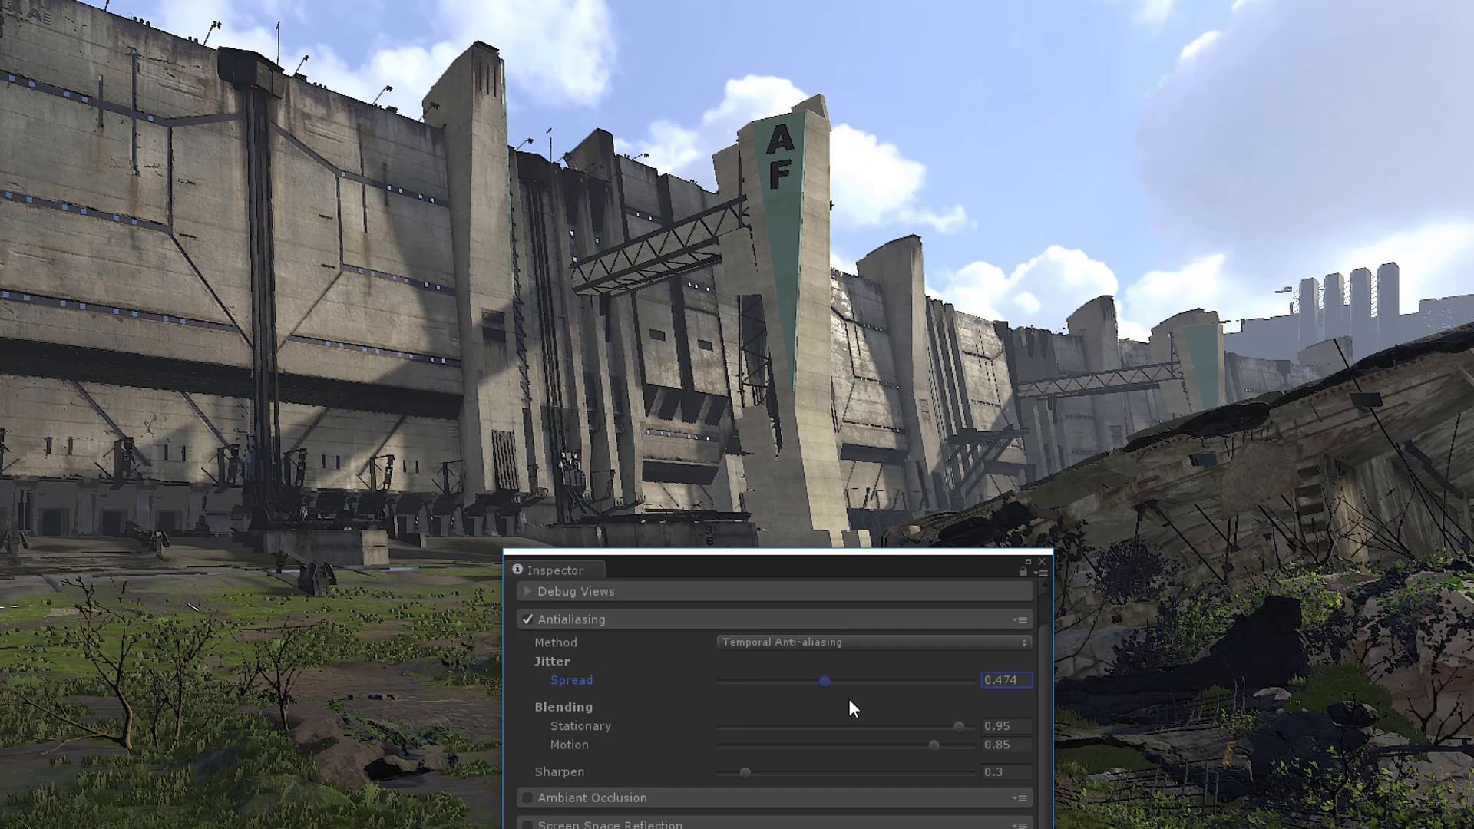
pyautogui.moveTo(826, 681); pyautogui.dragTo(957, 680)
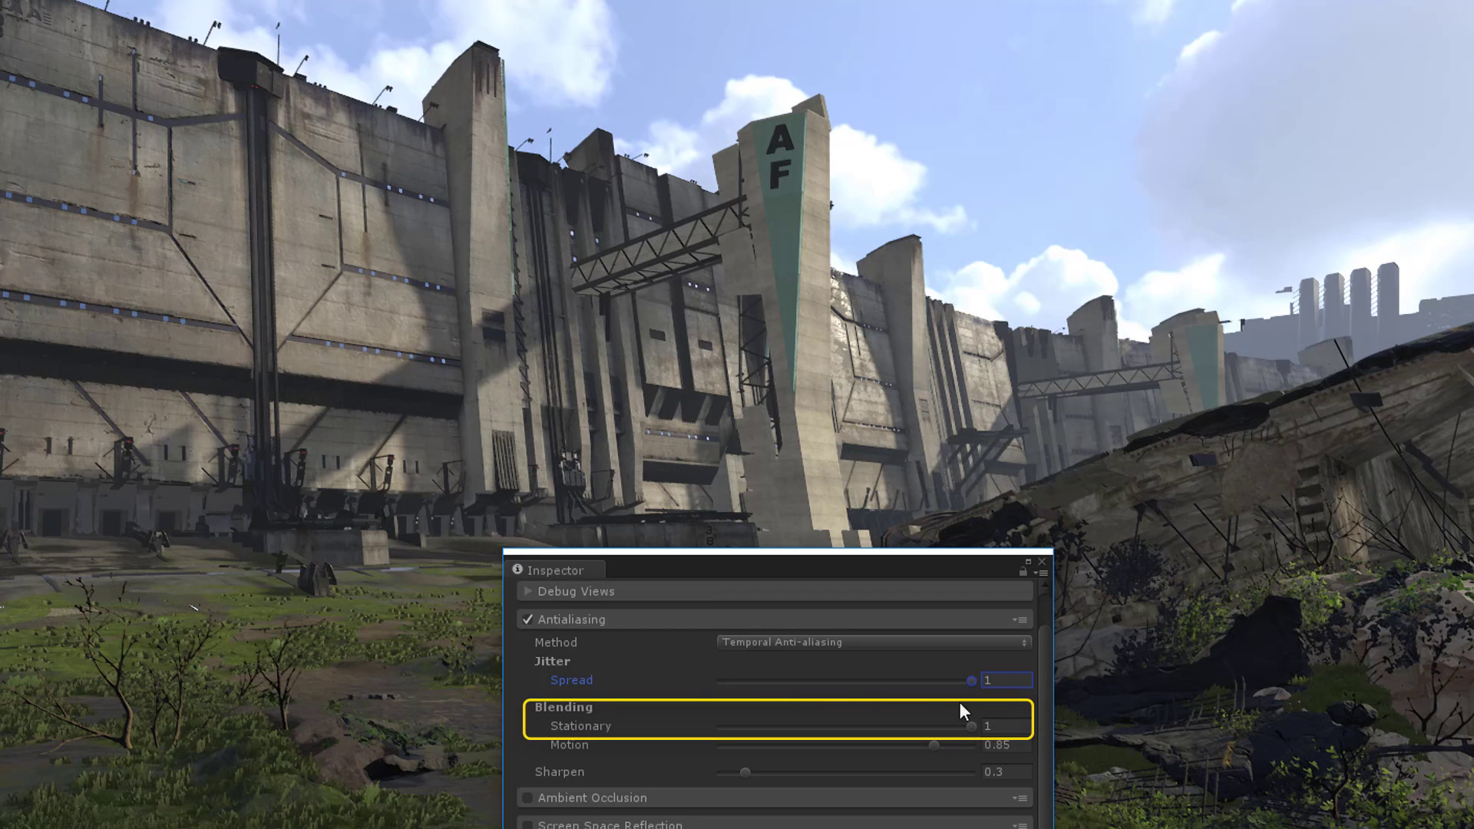
# Settle stationary blending near 0.946 and reduce motion blending to 0.
pyautogui.moveTo(971, 680); pyautogui.dragTo(792, 680)
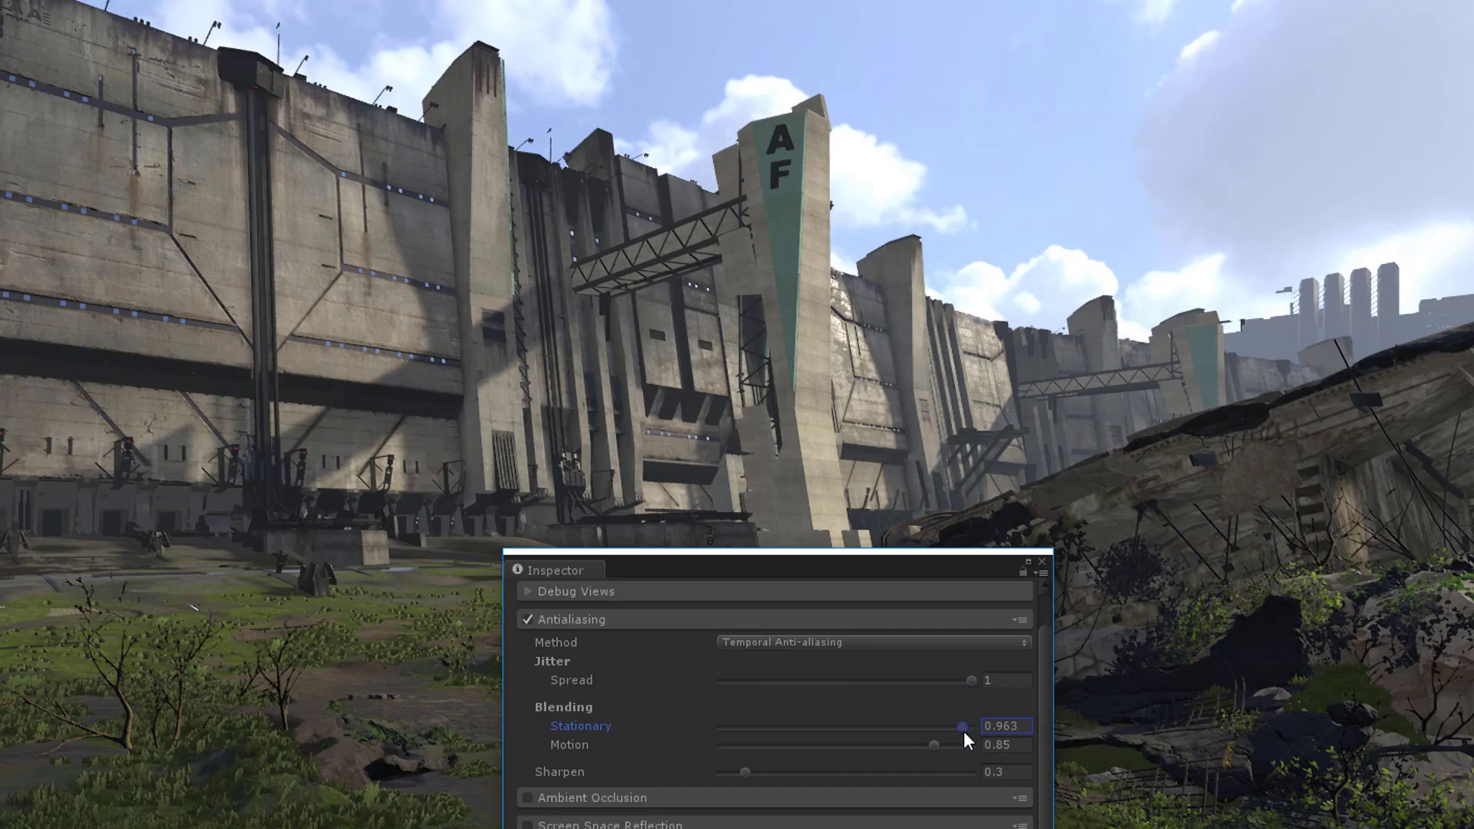
pyautogui.moveTo(961, 726); pyautogui.dragTo(746, 727)
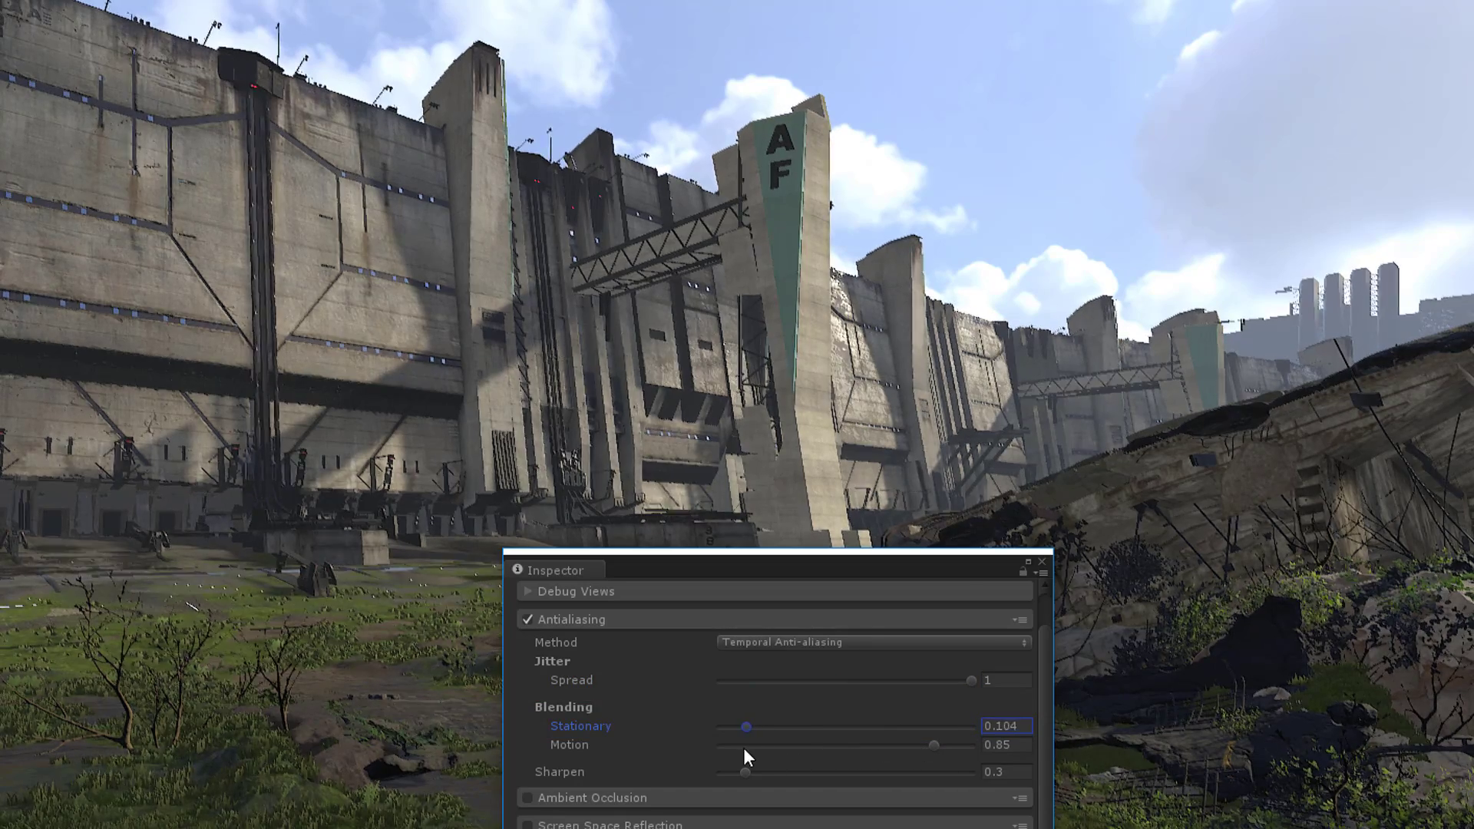
pyautogui.moveTo(748, 728); pyautogui.dragTo(820, 728)
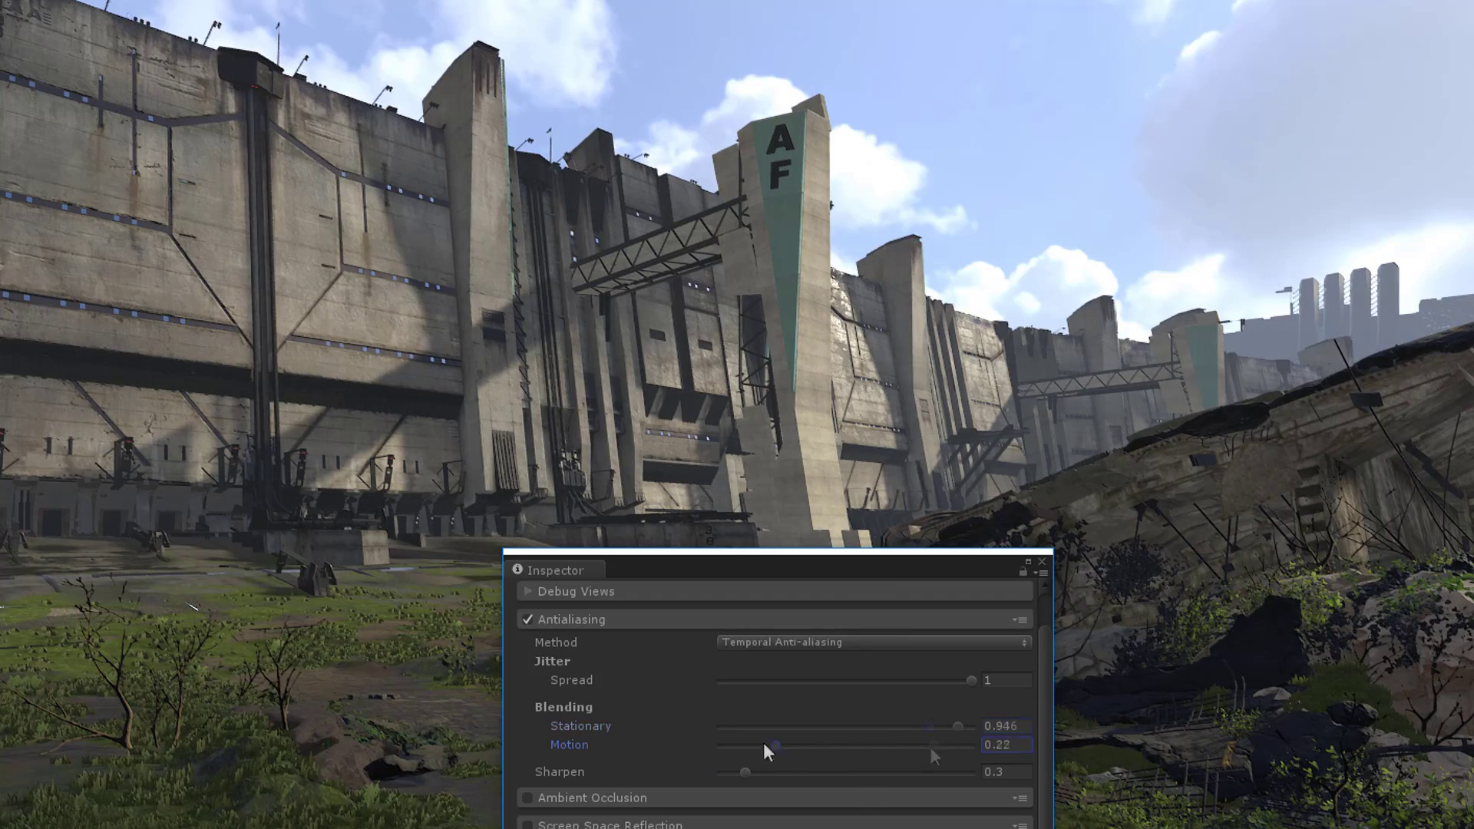
pyautogui.moveTo(775, 745); pyautogui.dragTo(714, 745)
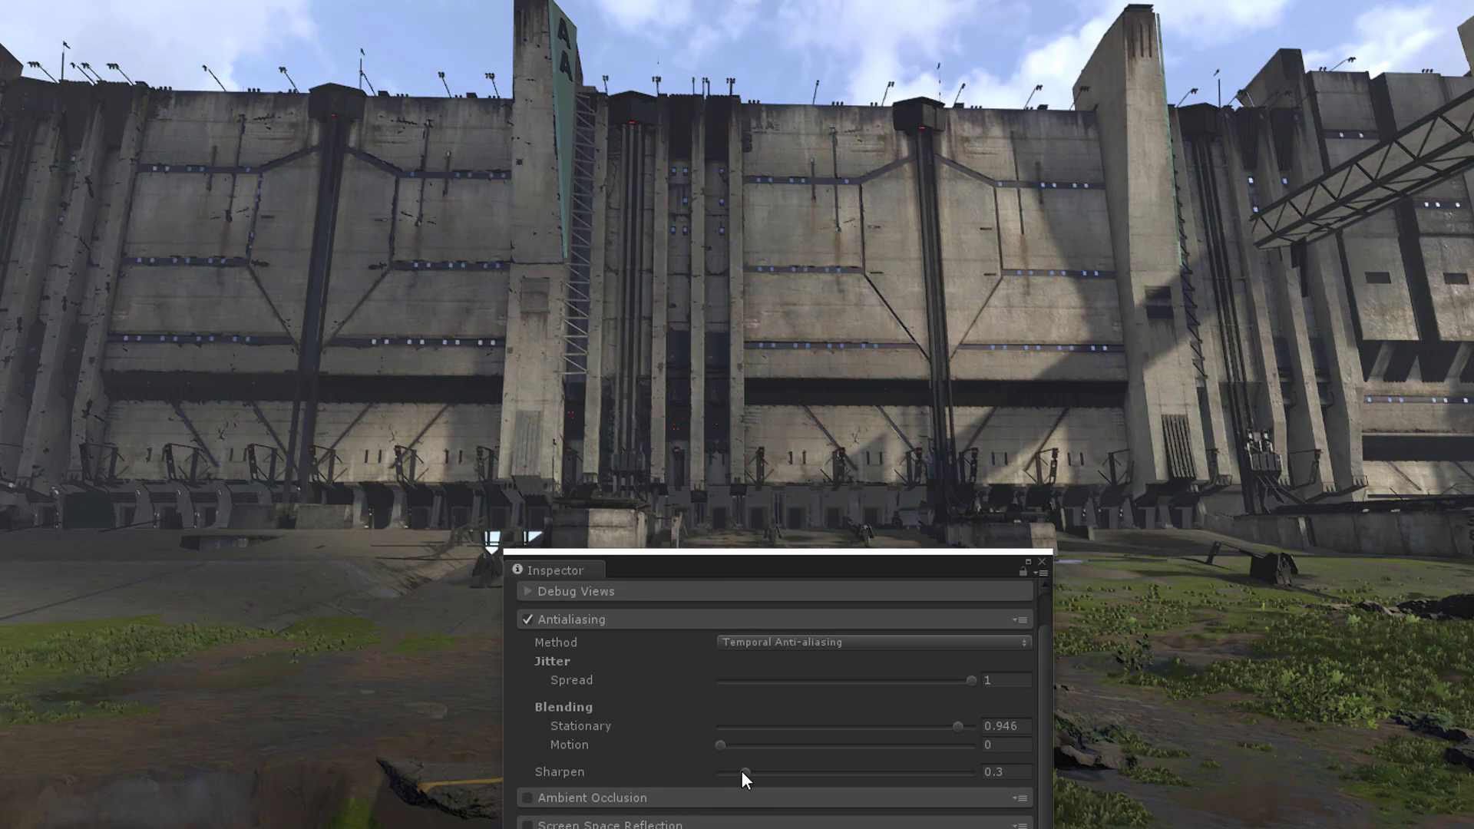
# Restore motion blending to 0.85 and bring Sharpen down from 3 to 0.
pyautogui.click(1005, 744)
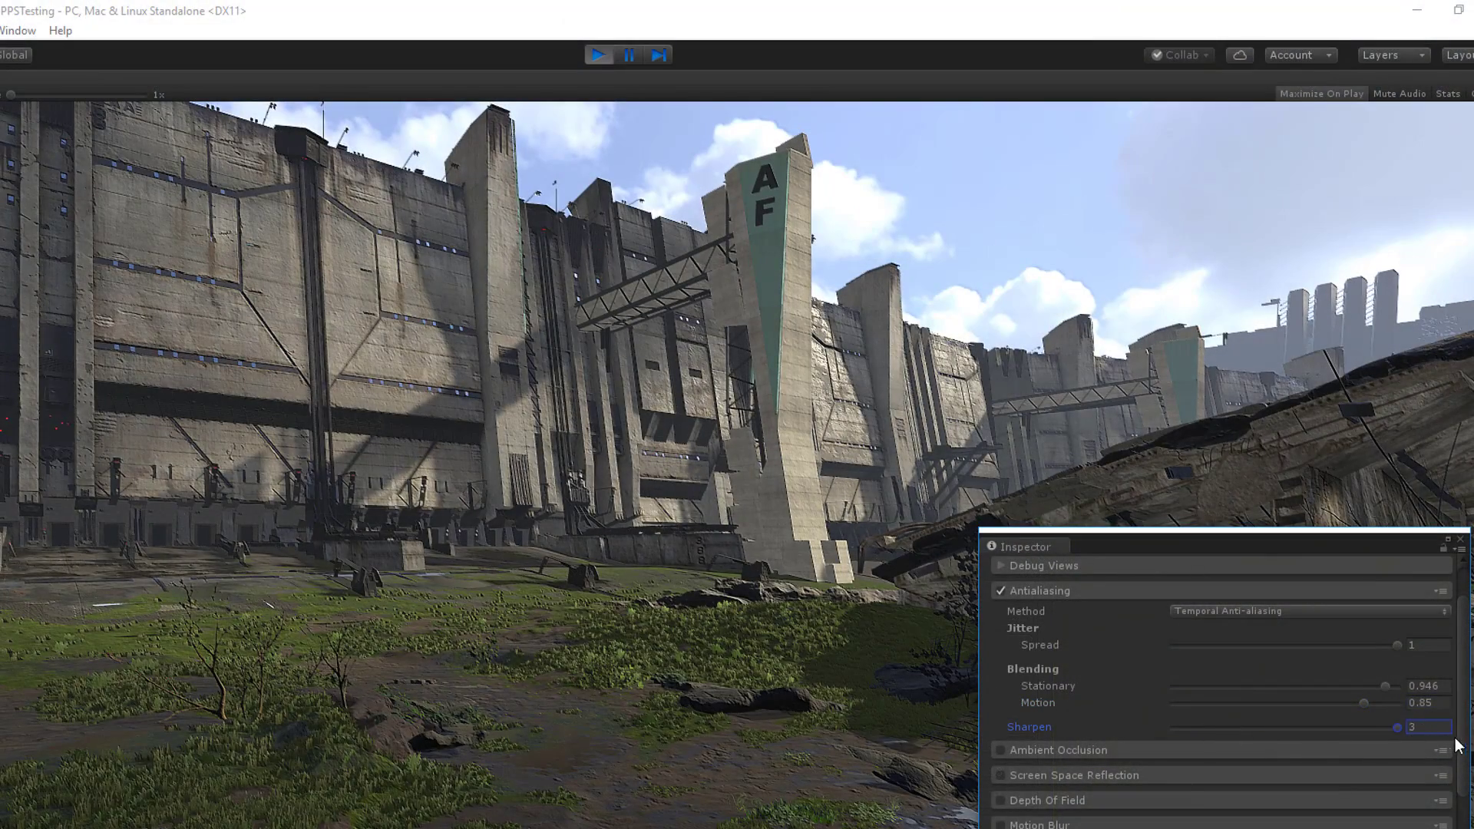
pyautogui.moveTo(1398, 727); pyautogui.dragTo(1172, 727)
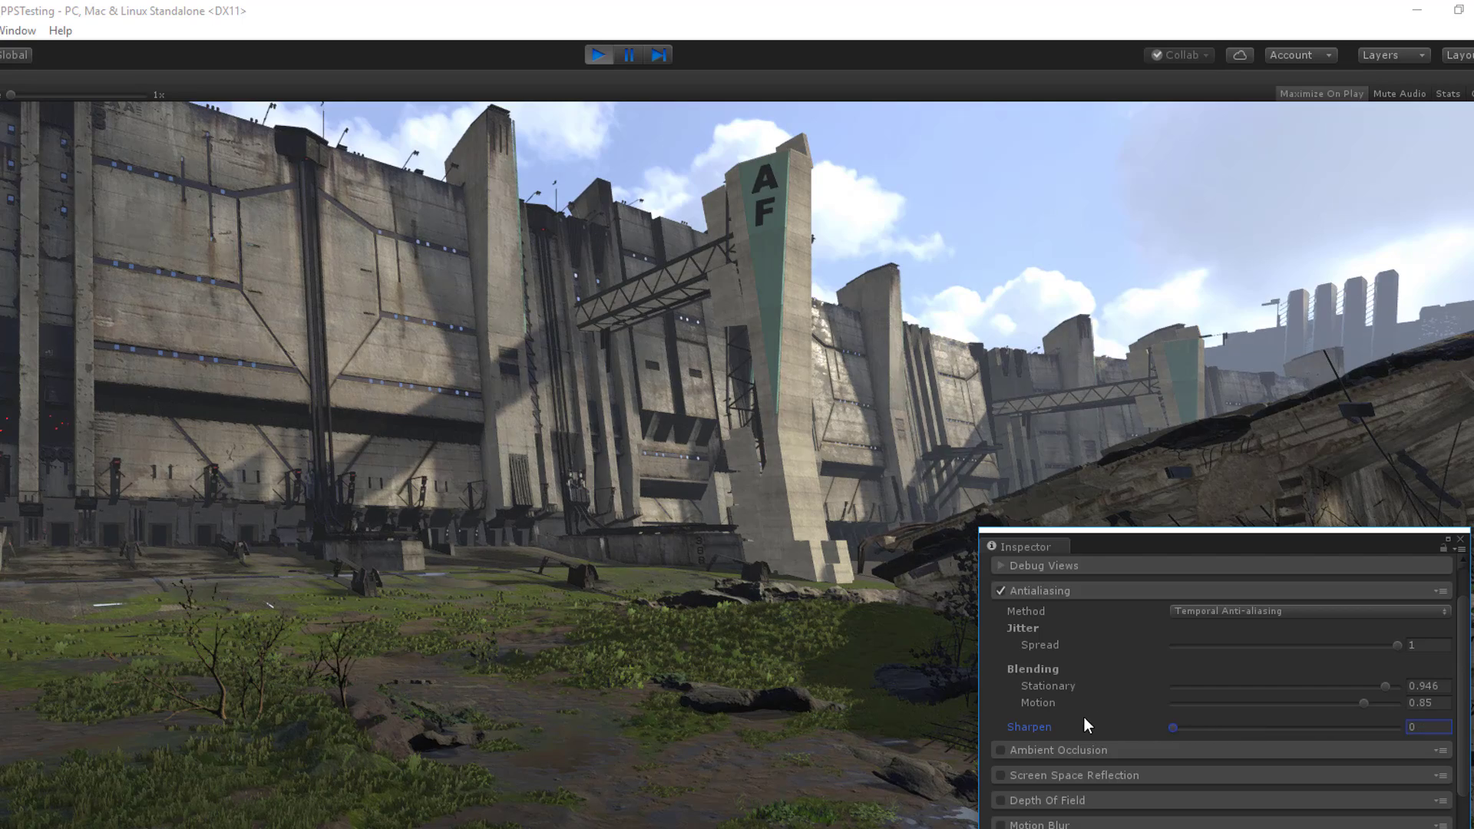